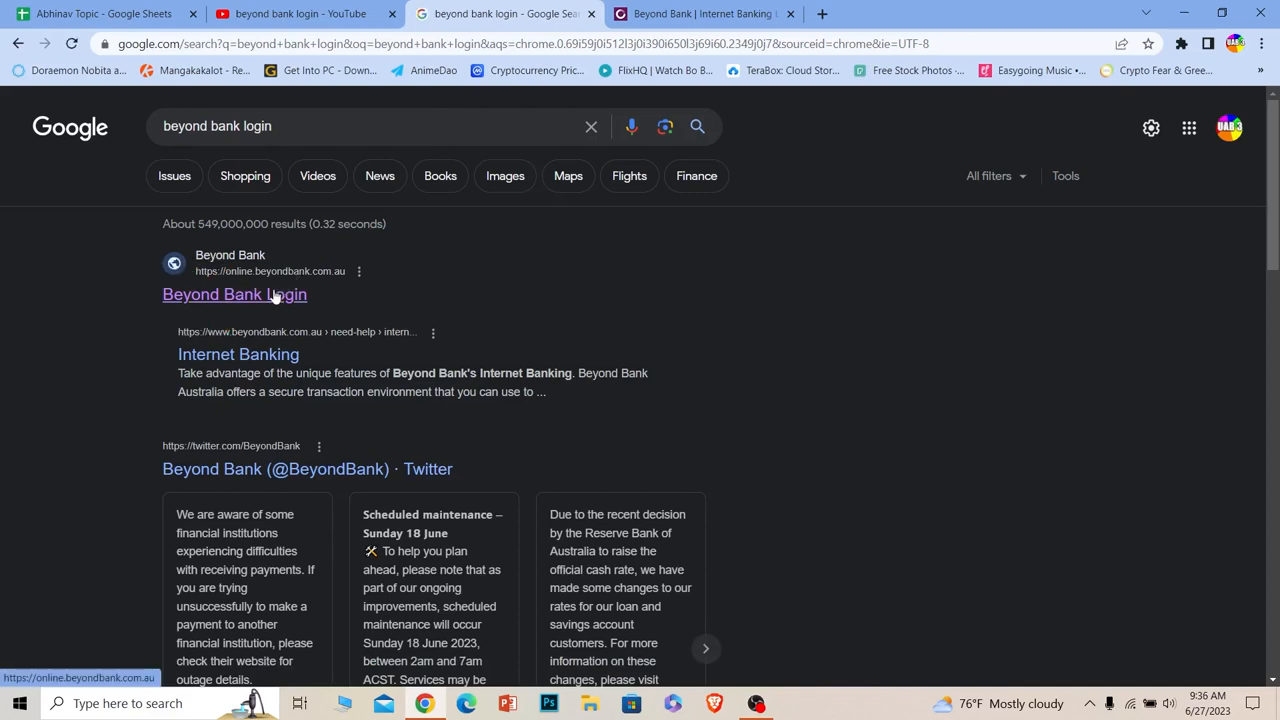
mouse_move(265, 287)
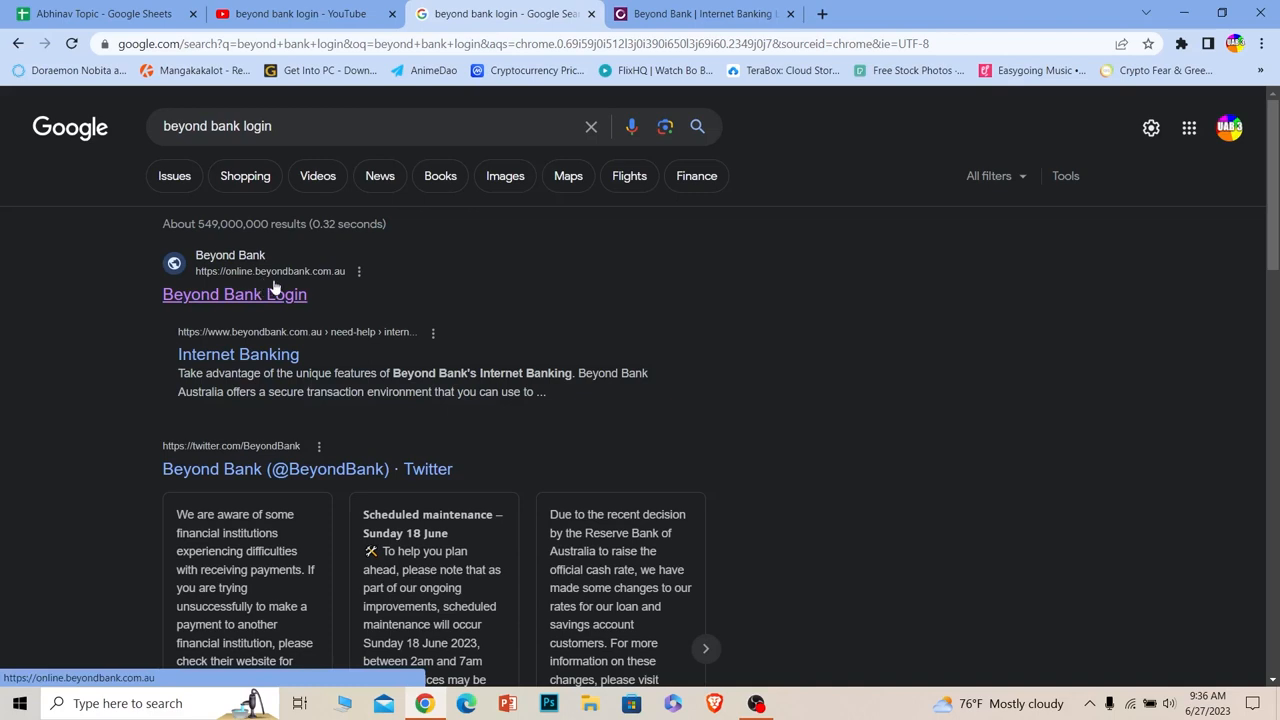
Open the 'Beyond Bank Login' search result and scroll down the Internet Banking login page
left_click(234, 293)
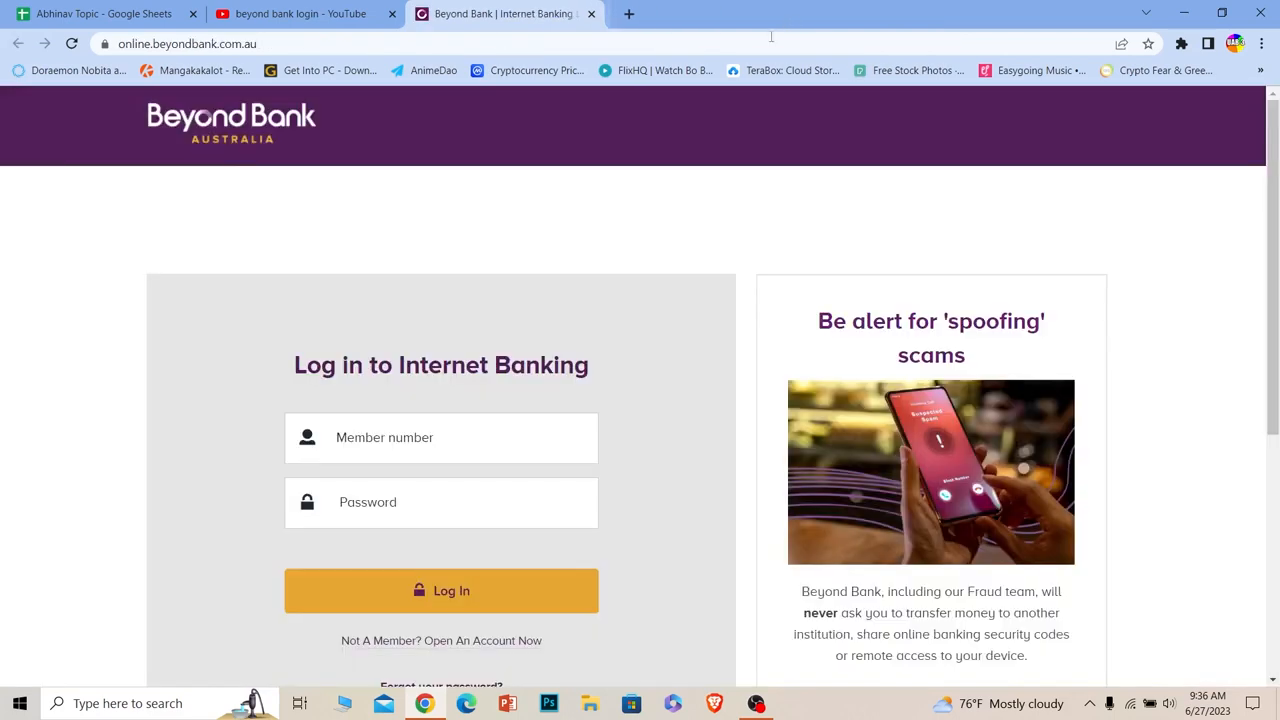
scroll("down", 3)
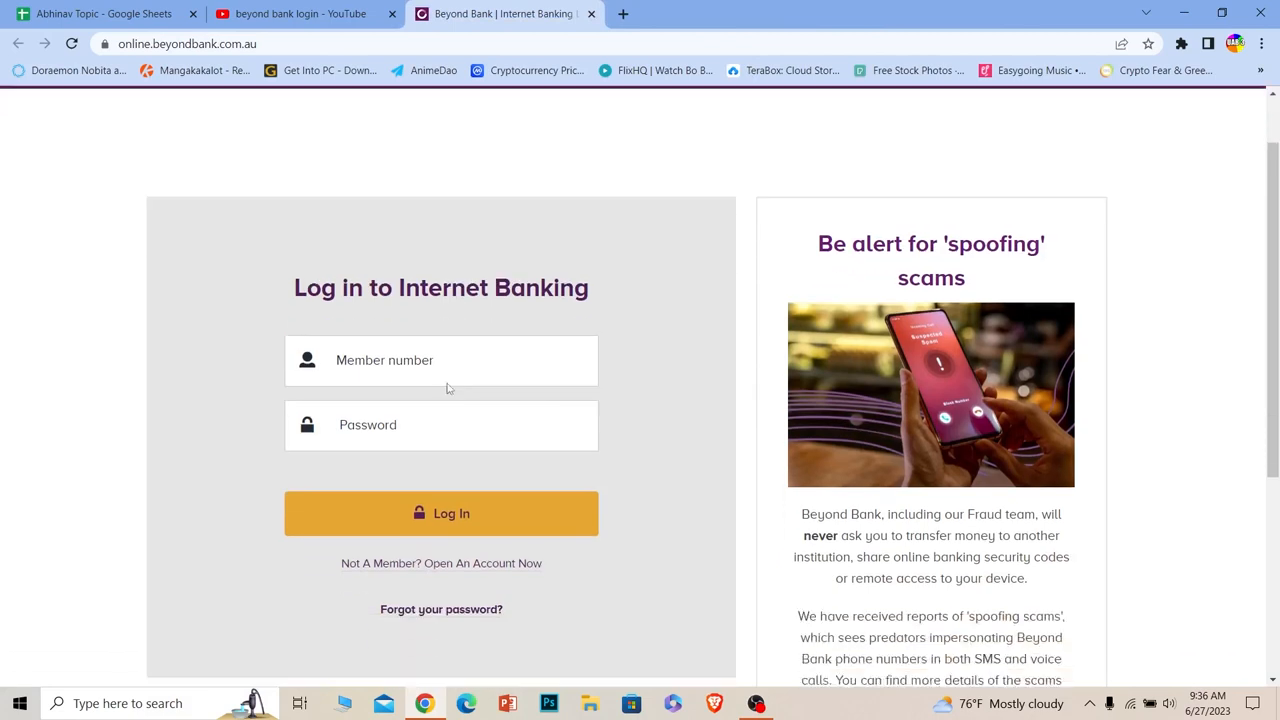
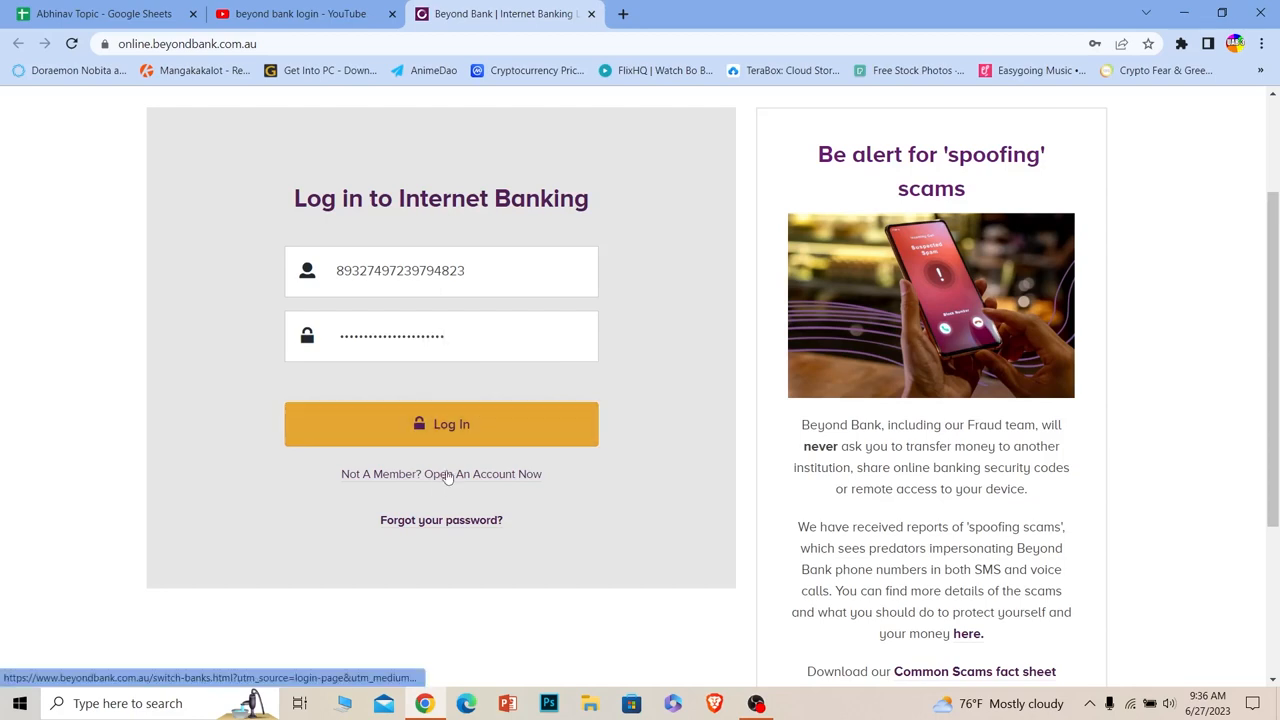
left_click(441, 474)
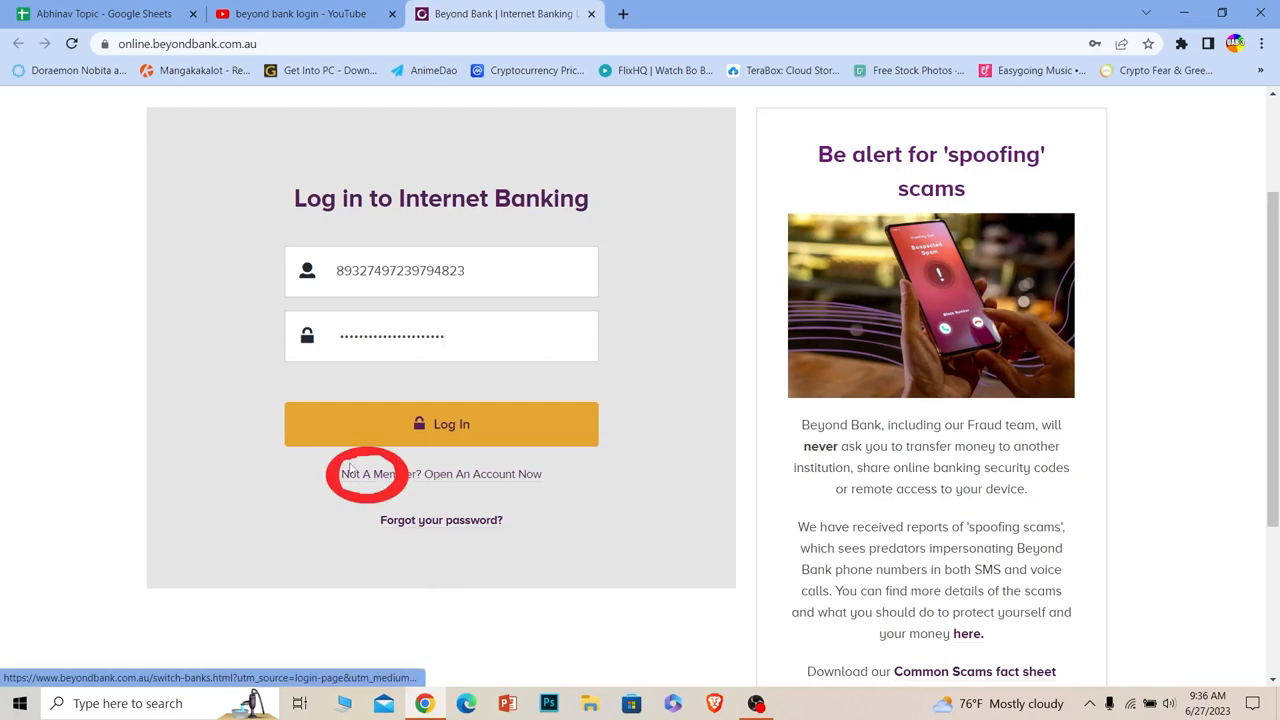